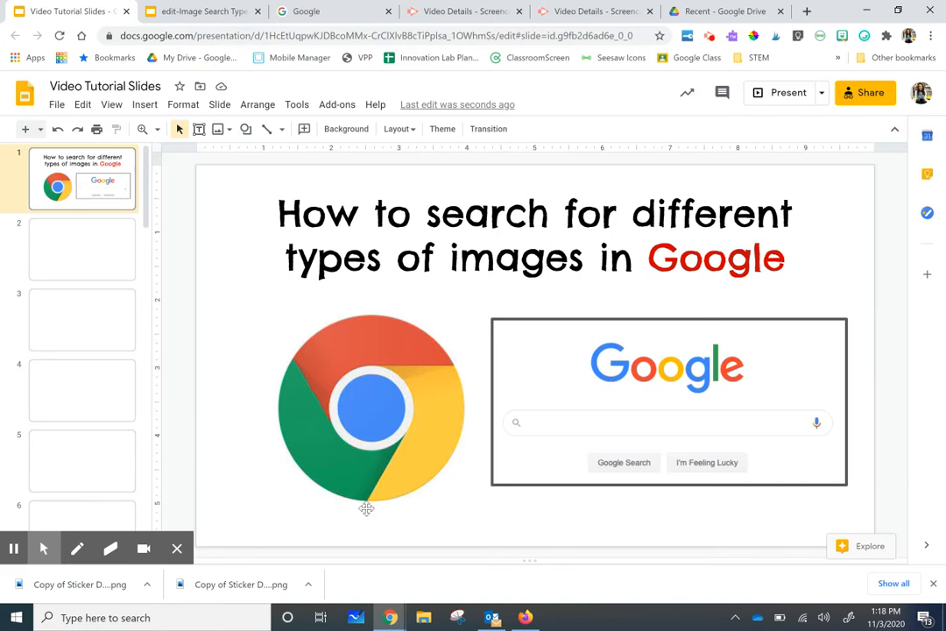
{"action": "mouse_move", "coordinate": [529, 554]}
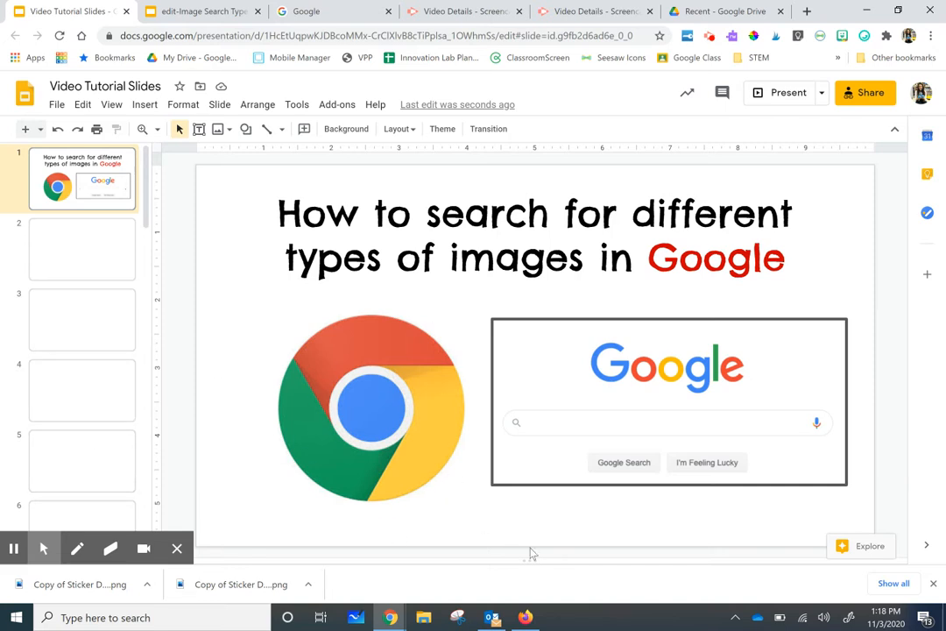
{"action": "mouse_move", "coordinate": [494, 487]}
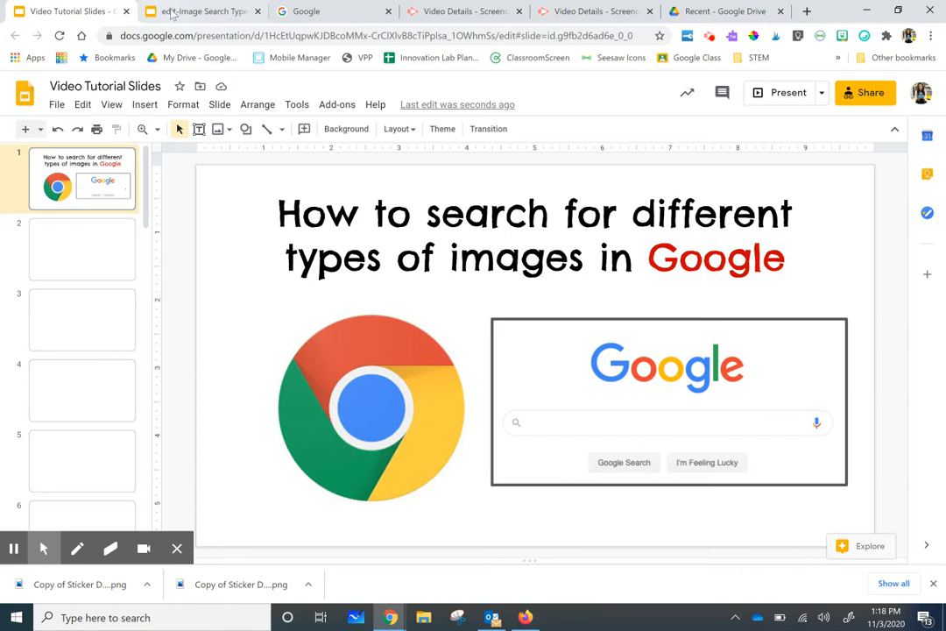
View the Photograph and Clipart poster slides in the deck, then land back on the first overview slide.
{"action": "left_click", "coordinate": [201, 11]}
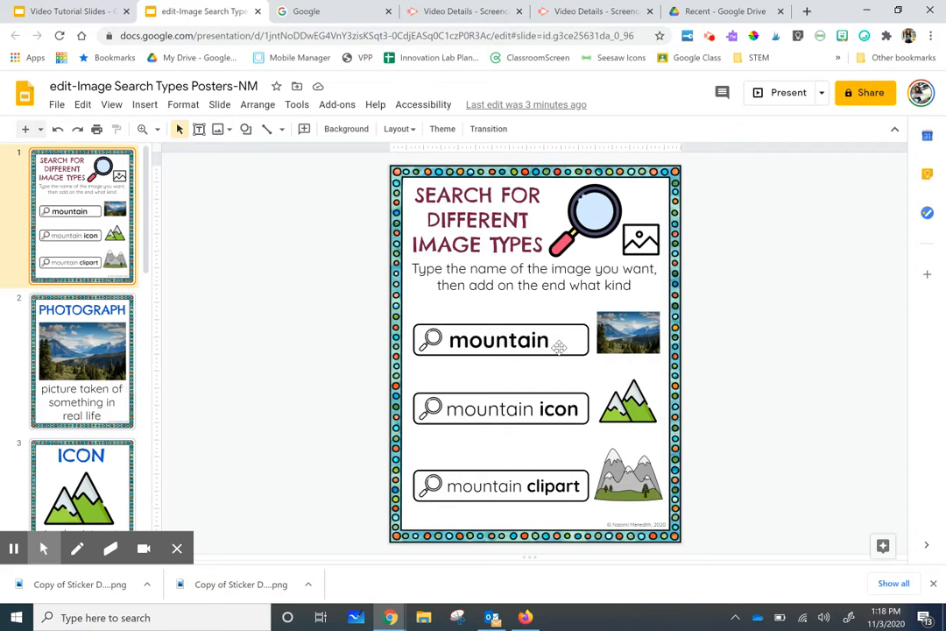
{"action": "left_click", "coordinate": [81, 361]}
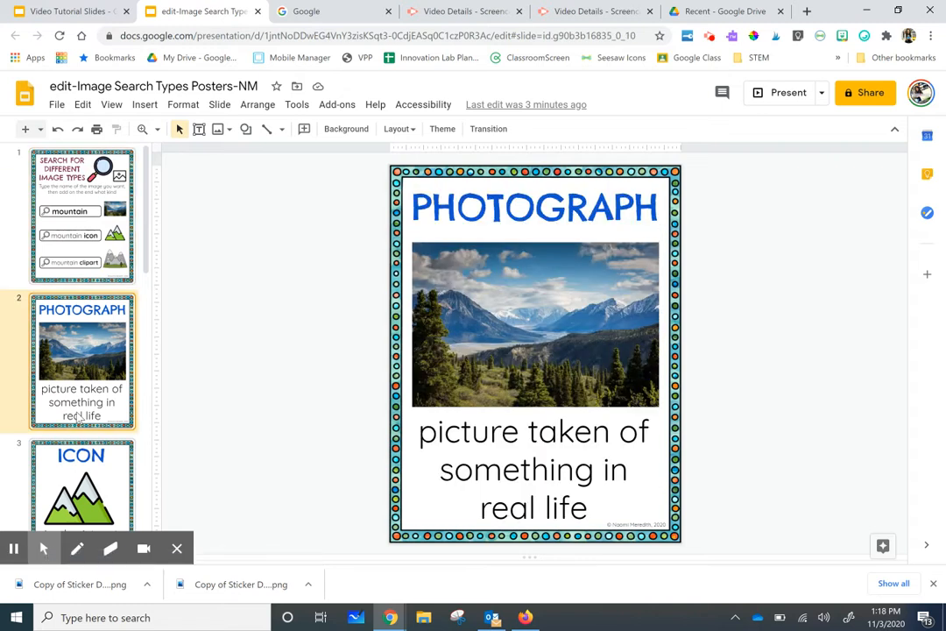
{"action": "mouse_move", "coordinate": [214, 419]}
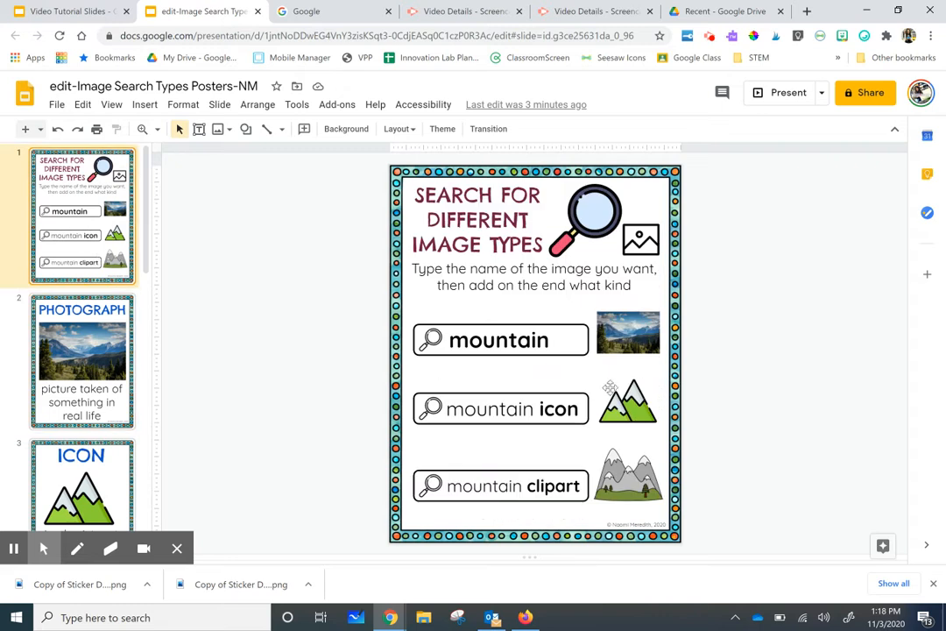
{"action": "mouse_move", "coordinate": [201, 359]}
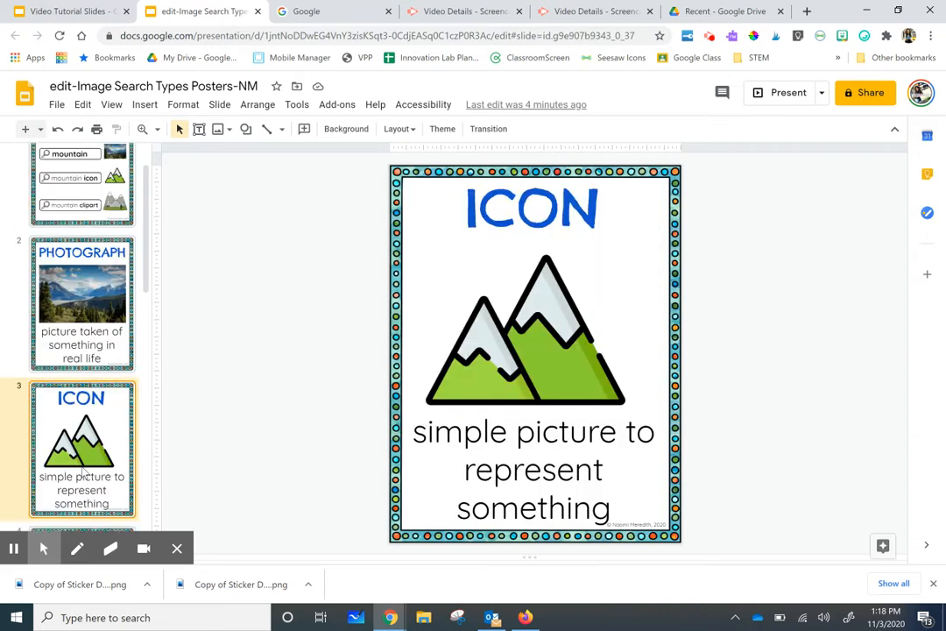
{"action": "left_click", "coordinate": [80, 214]}
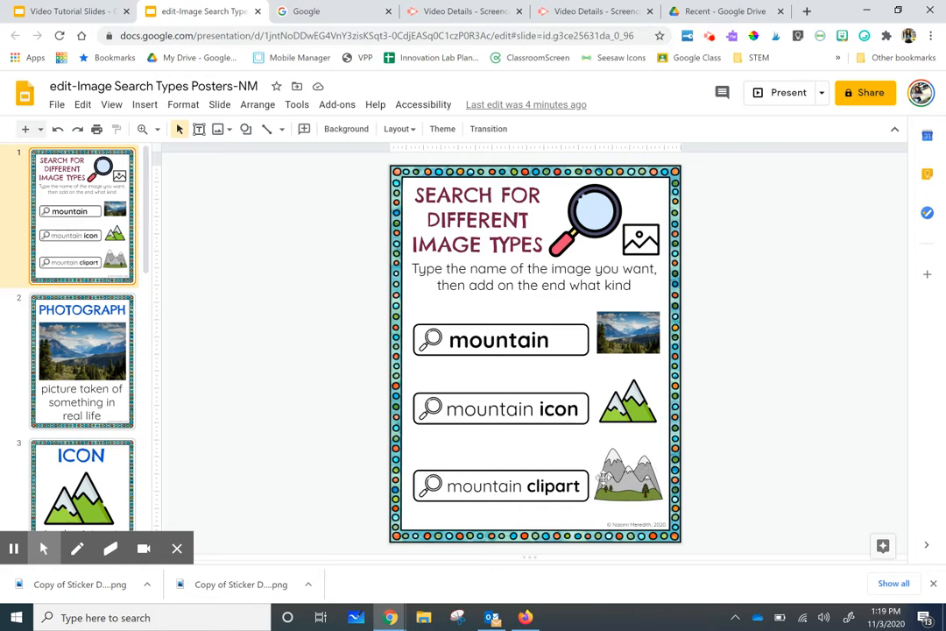
{"action": "scroll", "scroll_direction": "down", "scroll_amount": 3}
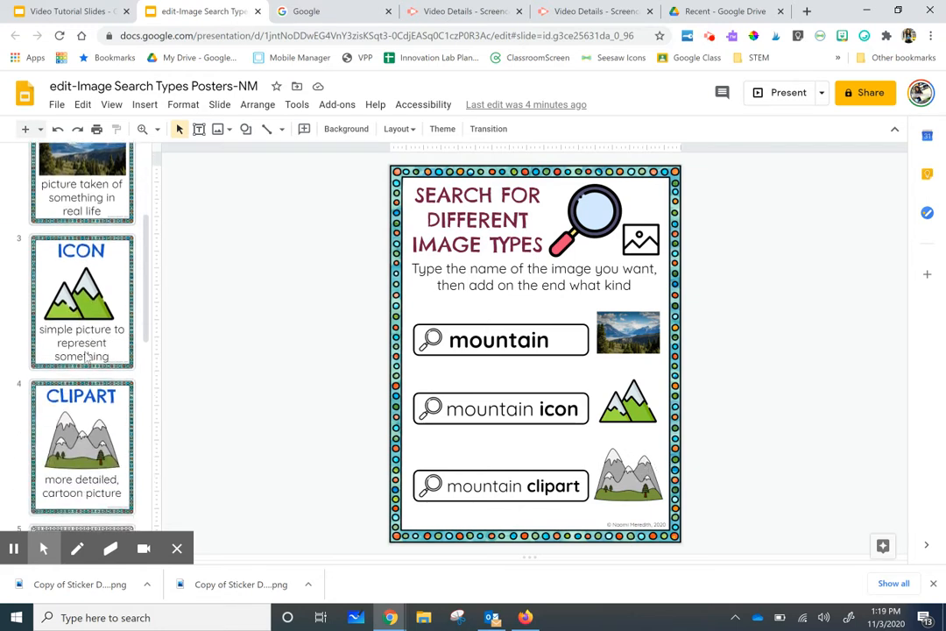
{"action": "left_click", "coordinate": [80, 446]}
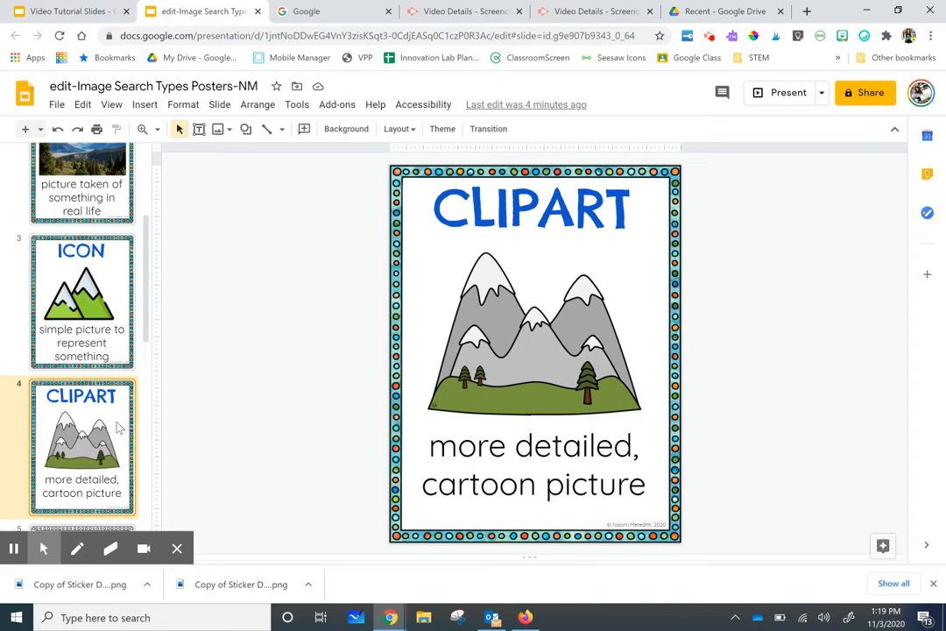
{"action": "left_click", "coordinate": [81, 214]}
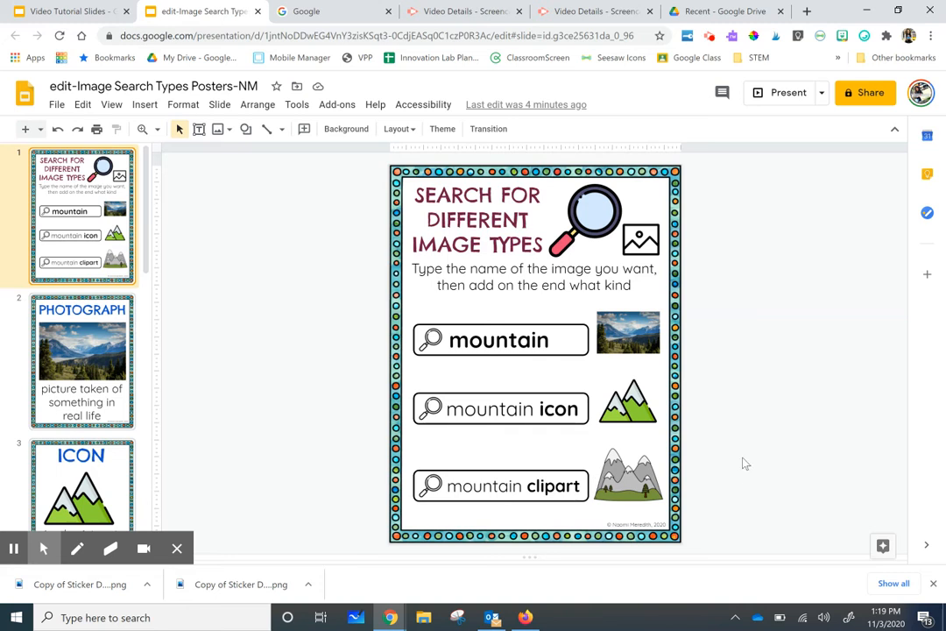
Search Google Images for 'mountain' and browse the photo results before returning to the poster deck.
{"action": "left_click", "coordinate": [333, 11]}
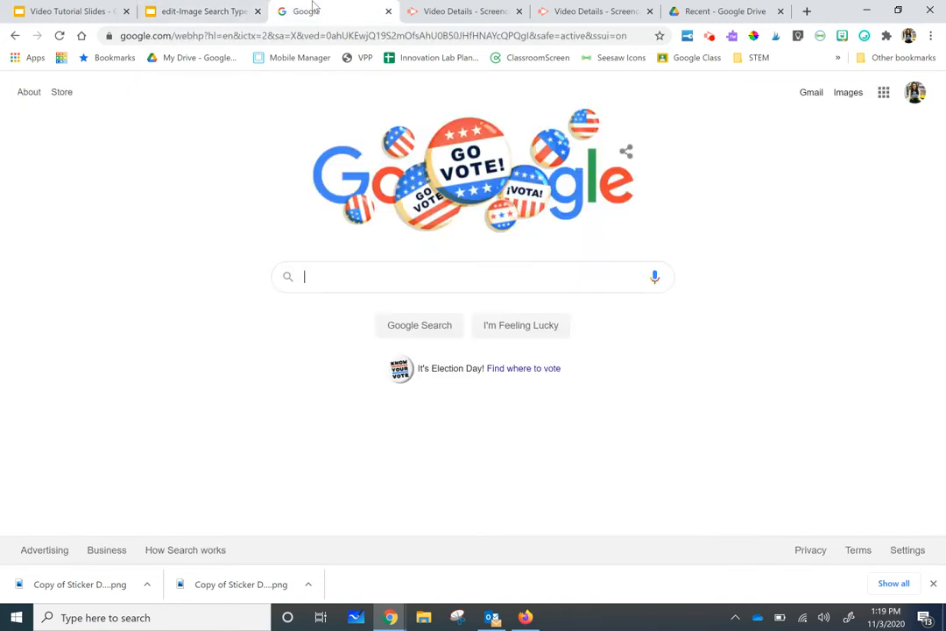
{"action": "type", "text": "mountain"}
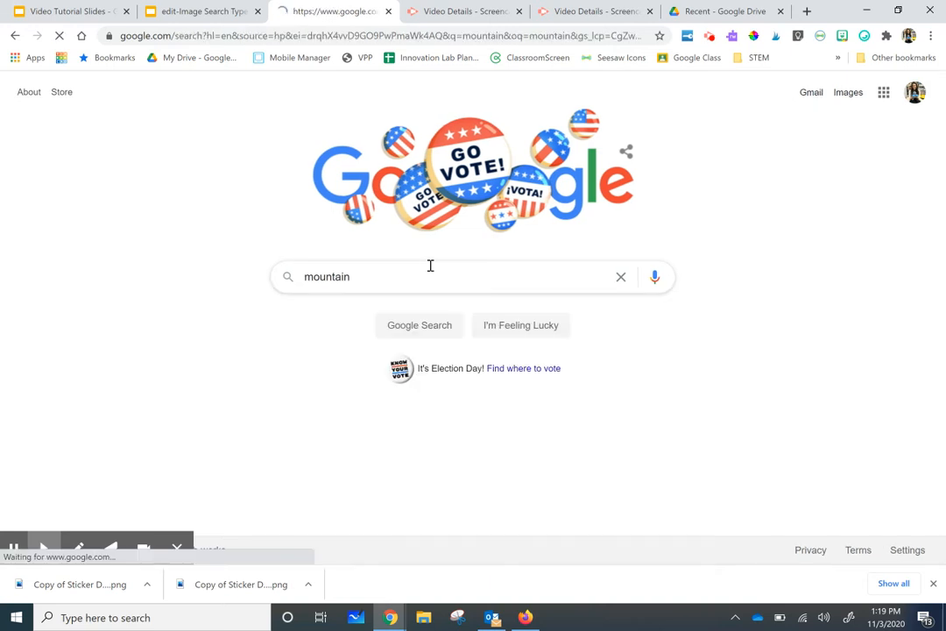
{"action": "left_click", "coordinate": [419, 324]}
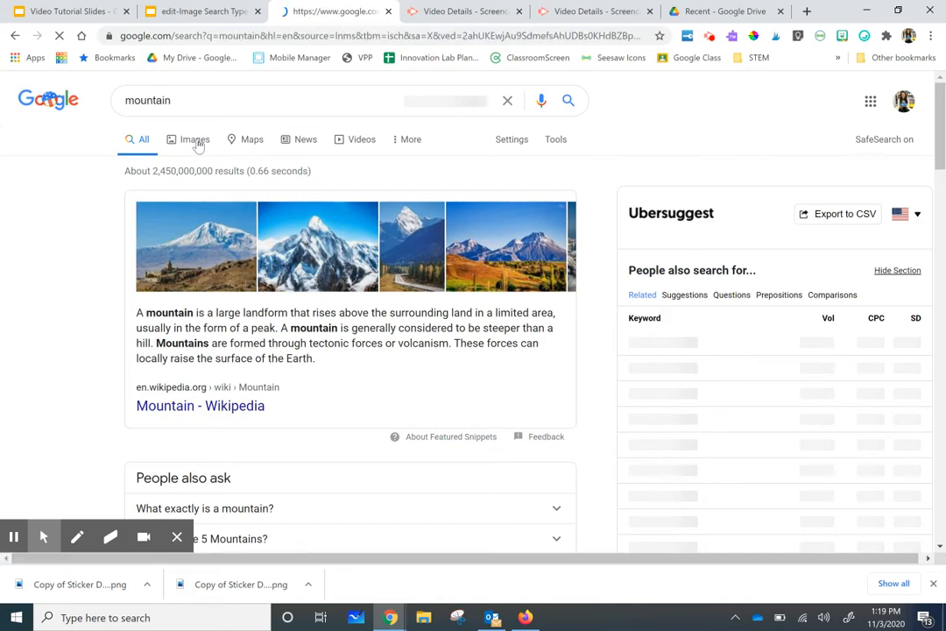
{"action": "left_click", "coordinate": [186, 139]}
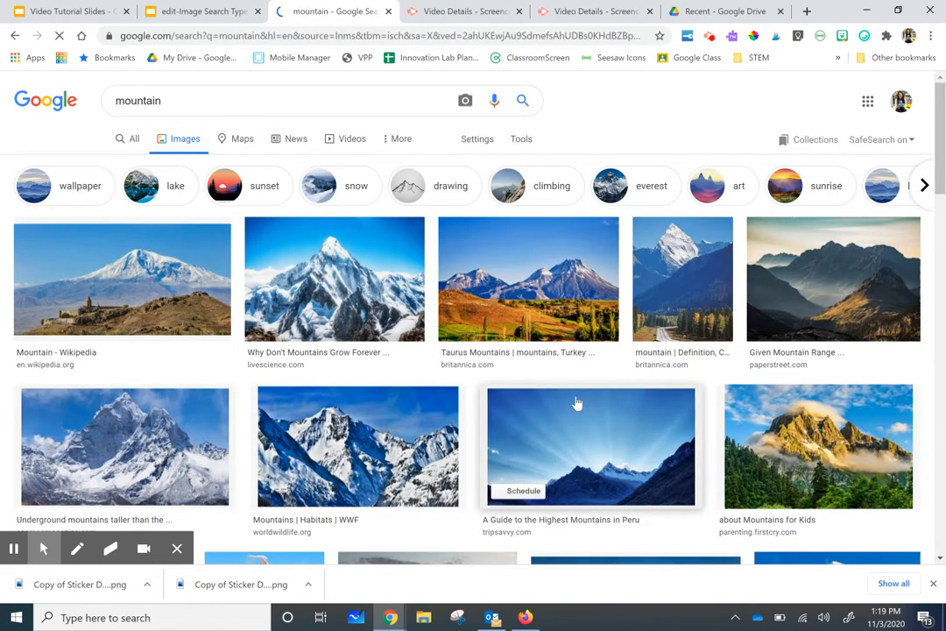
{"action": "scroll", "scroll_direction": "down", "scroll_amount": 3}
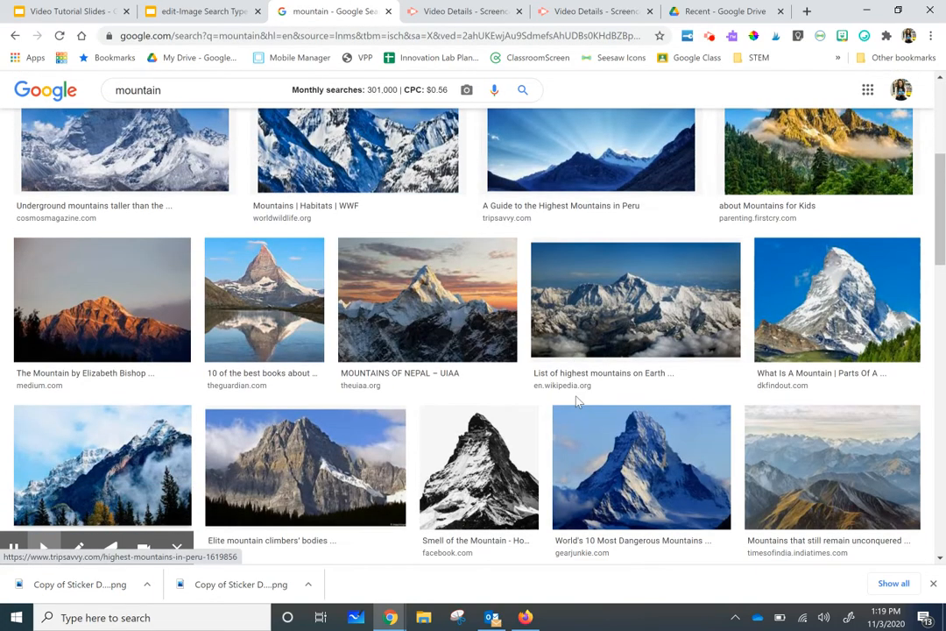
{"action": "scroll", "scroll_direction": "up", "scroll_amount": 3}
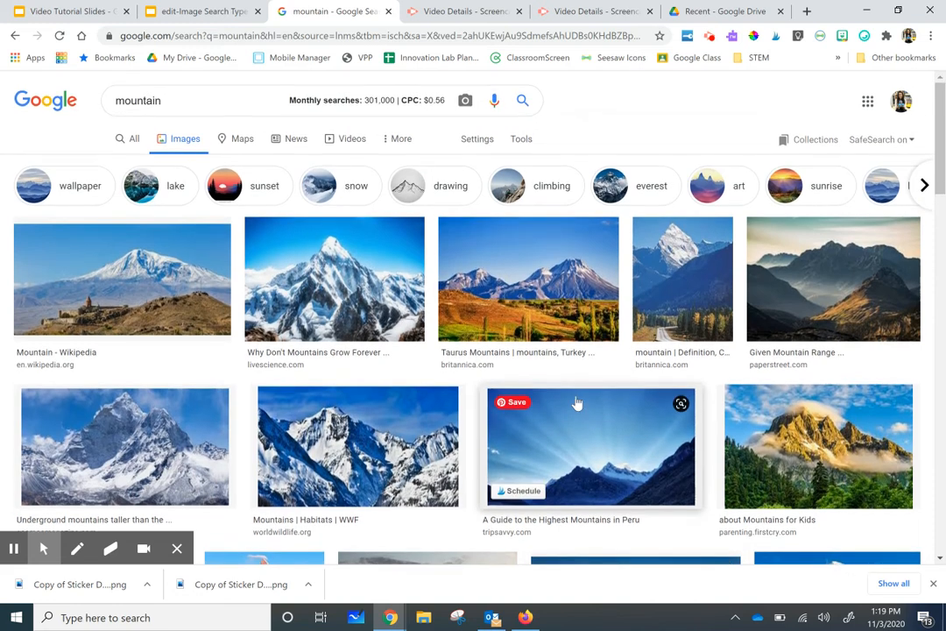
{"action": "left_click", "coordinate": [201, 10]}
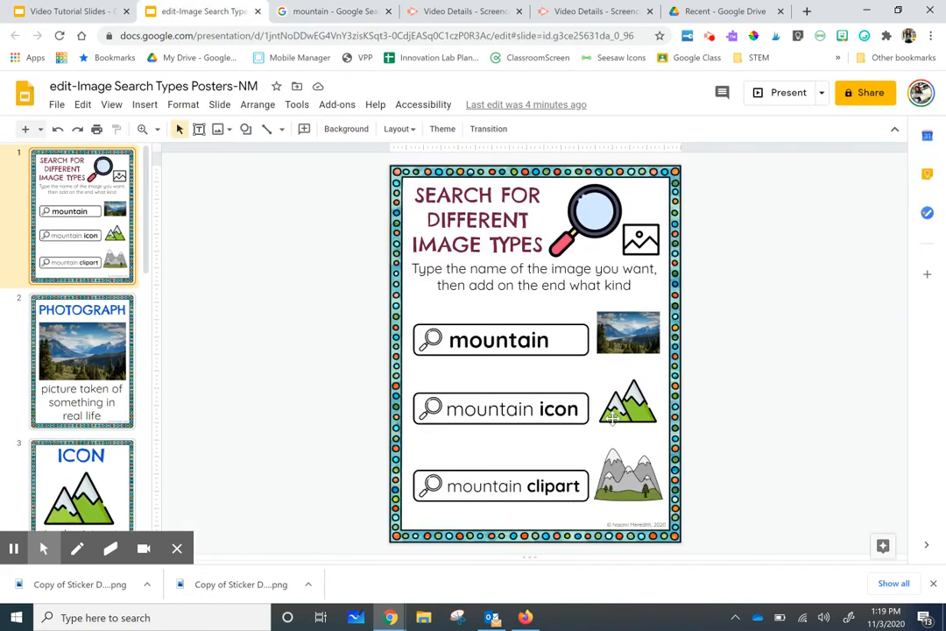
Show Google Images results for 'mountain icon' and browse them before returning to the poster deck.
{"action": "left_click", "coordinate": [333, 10]}
{"action": "type", "text": "mountain ico"}
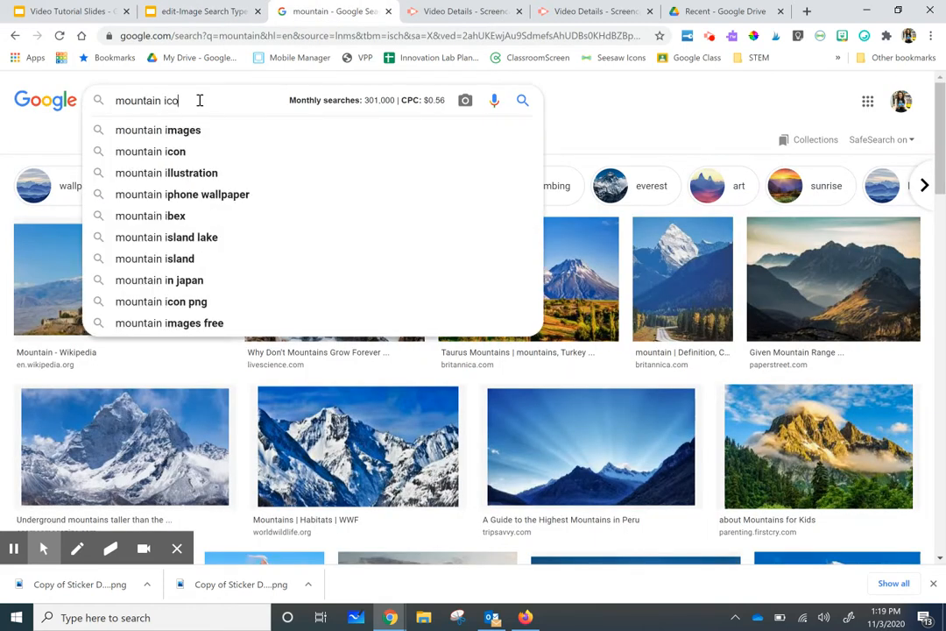
{"action": "left_click", "coordinate": [150, 151]}
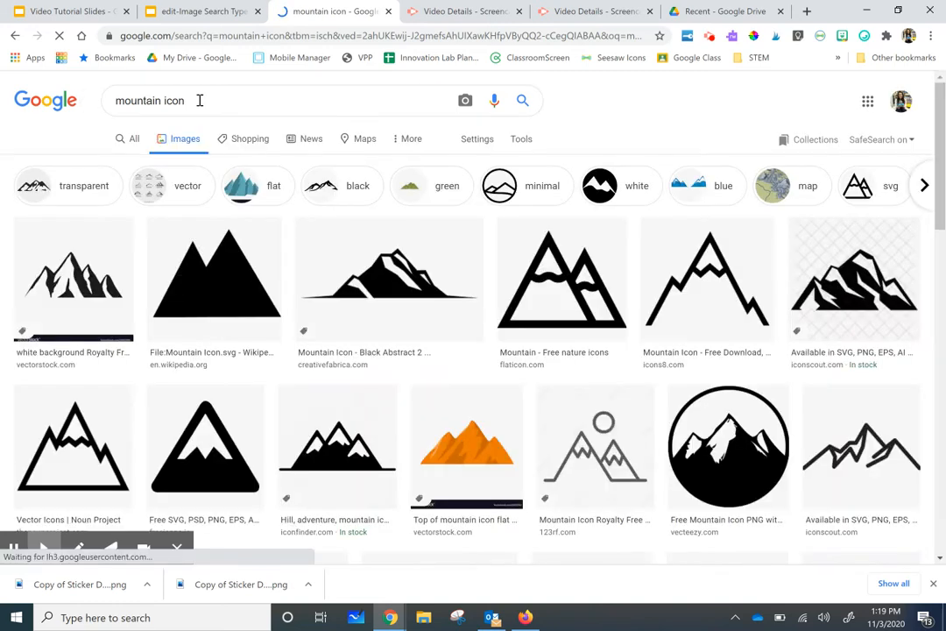
{"action": "scroll", "scroll_direction": "down", "scroll_amount": 3}
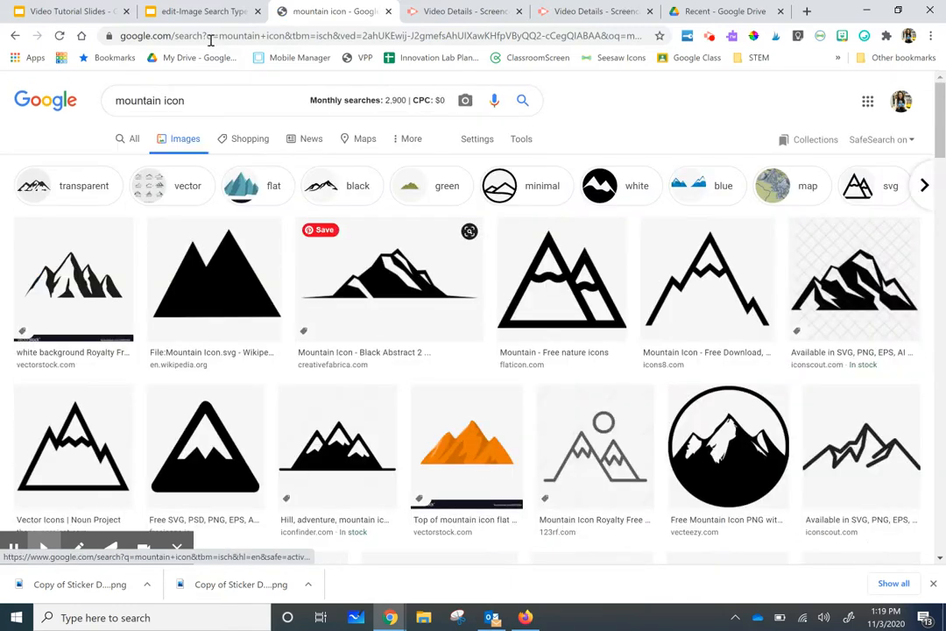
{"action": "left_click", "coordinate": [201, 11]}
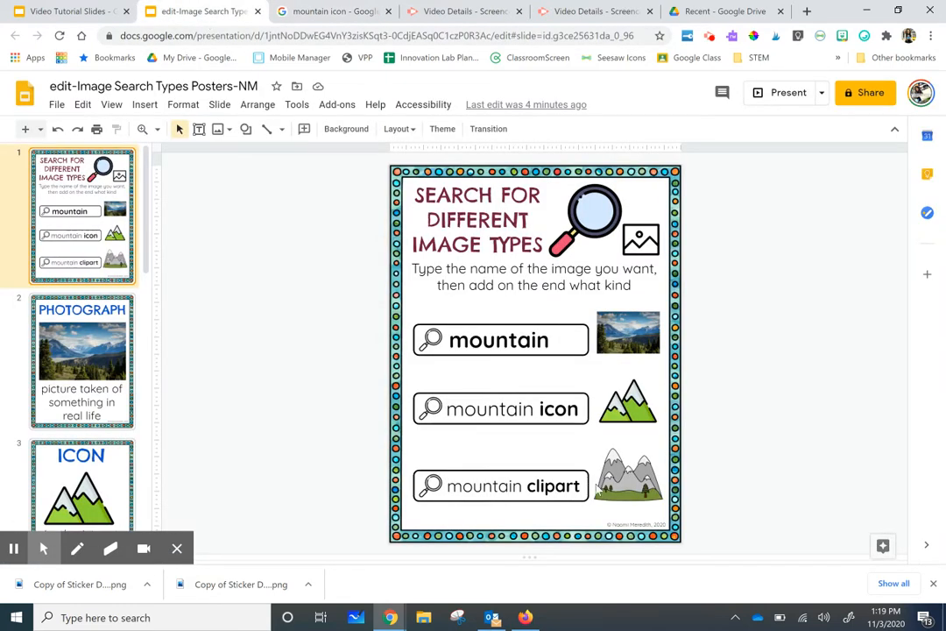
Show Google Images results for 'mountain clipart' and browse the cartoon-style results.
{"action": "left_click", "coordinate": [333, 10]}
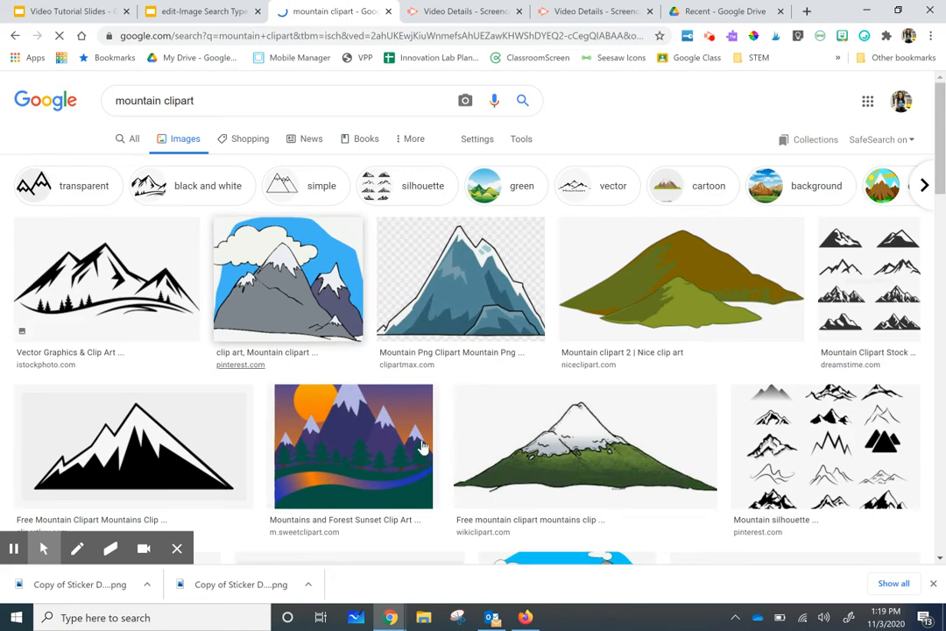
{"action": "scroll", "scroll_direction": "down", "scroll_amount": 3}
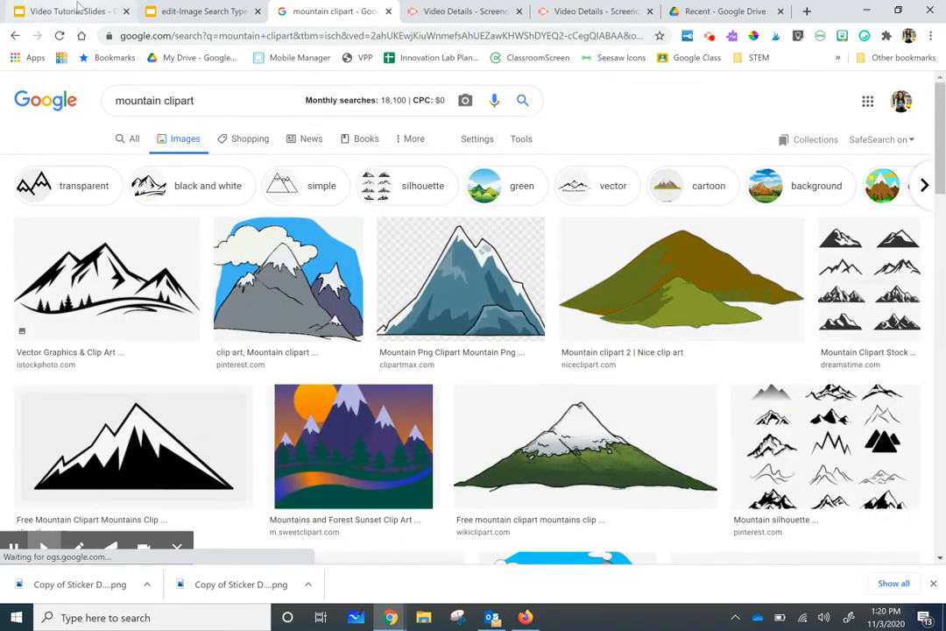
Switch back to the Video Tutorial Slides deck's title slide.
{"action": "left_click", "coordinate": [67, 10]}
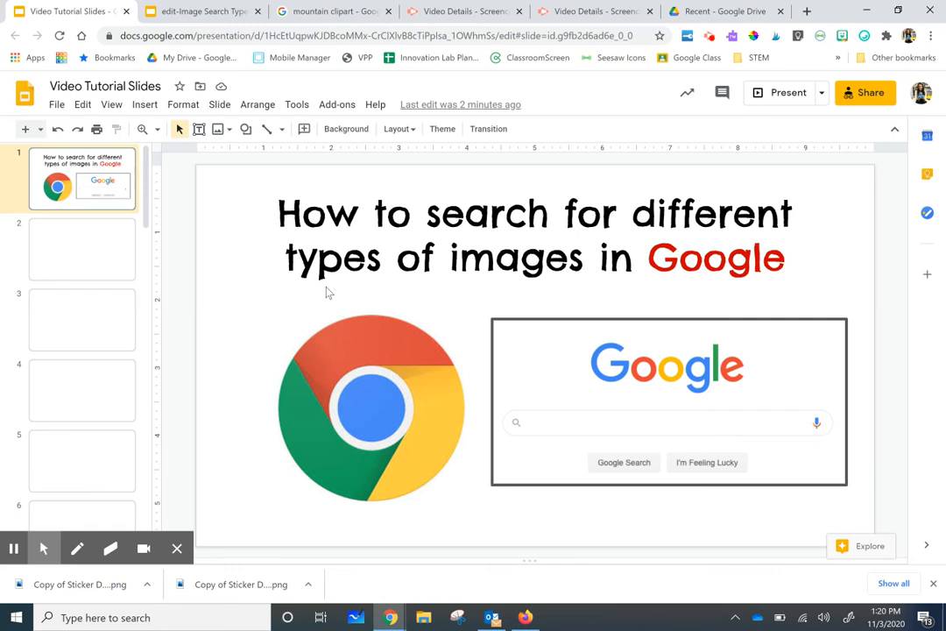
{"action": "mouse_move", "coordinate": [213, 410]}
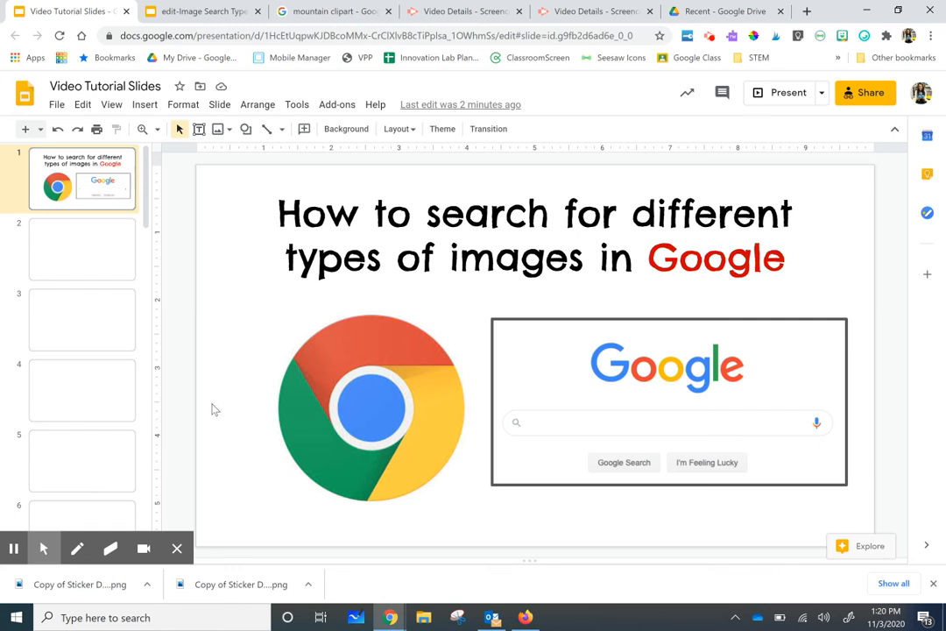